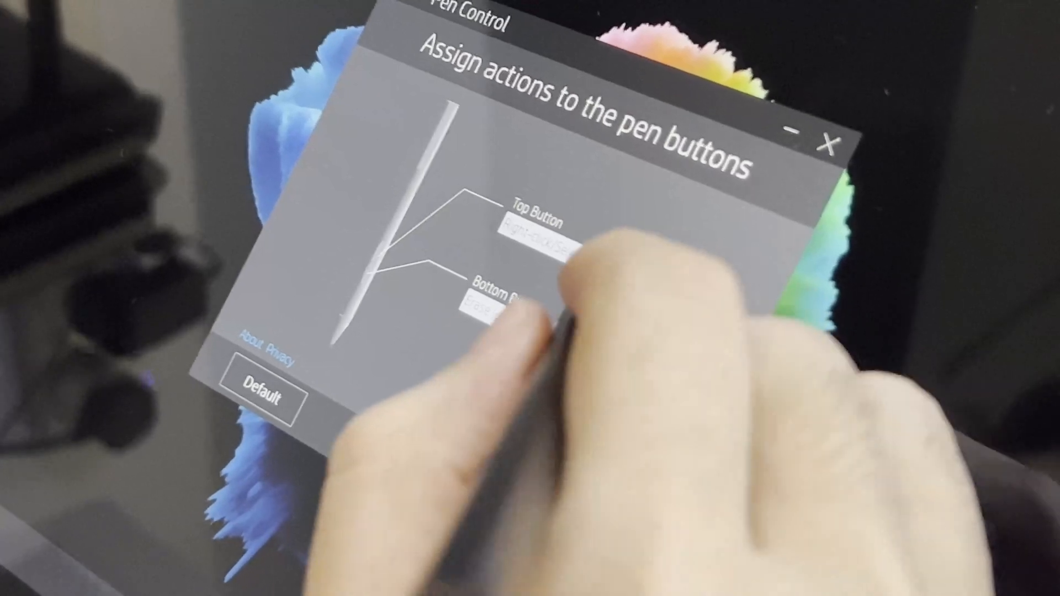
- Draw a short test stroke with the pen on the blank Paint canvas
left_click(534, 243)
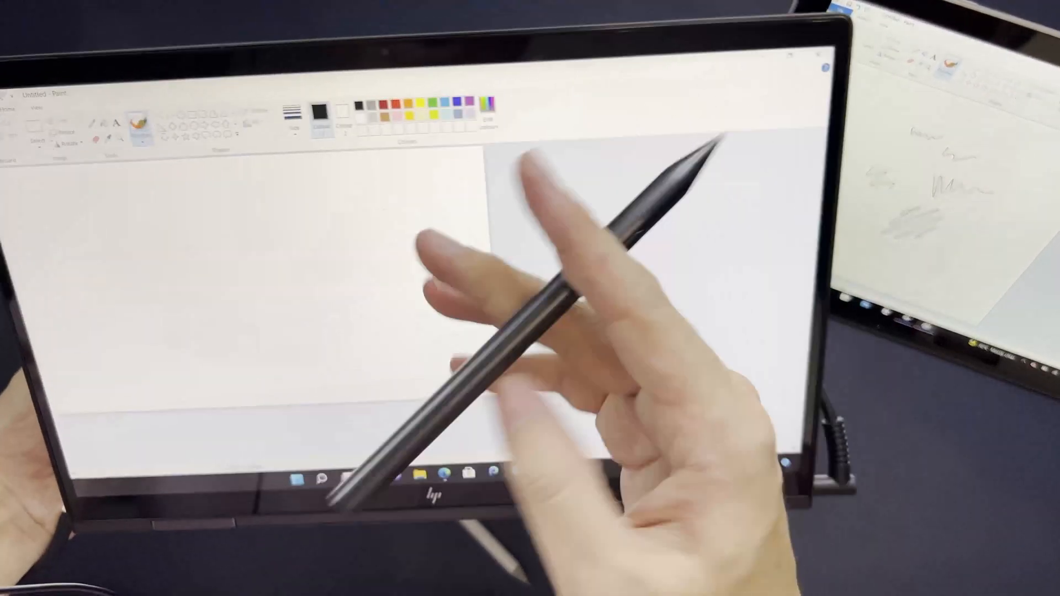
left_click_drag(280, 255, 318, 254)
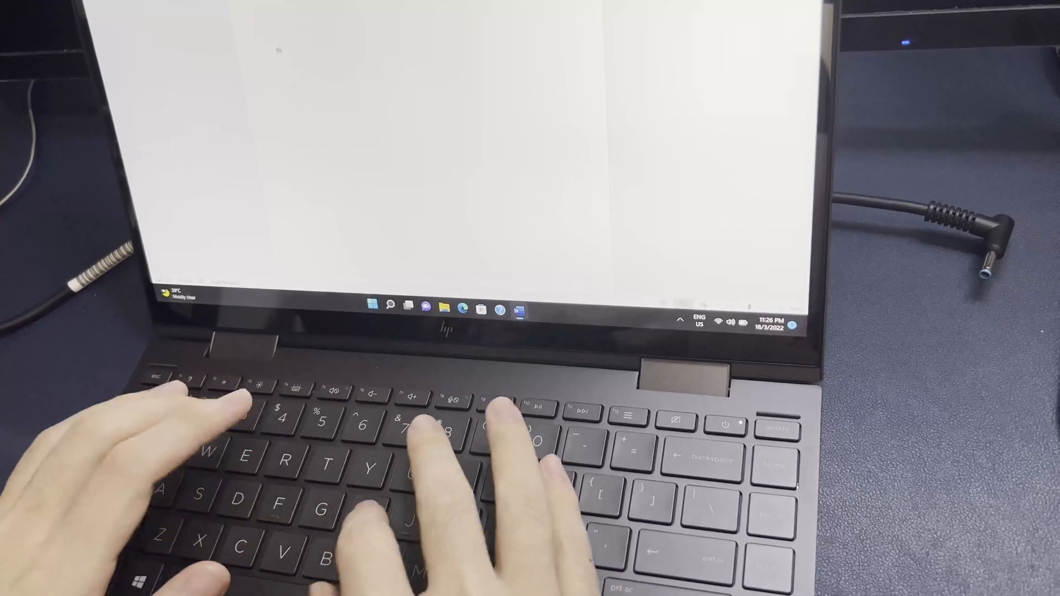
- Type "The quick brown" into the Notepad document using the laptop keyboard
type("The quick brown")
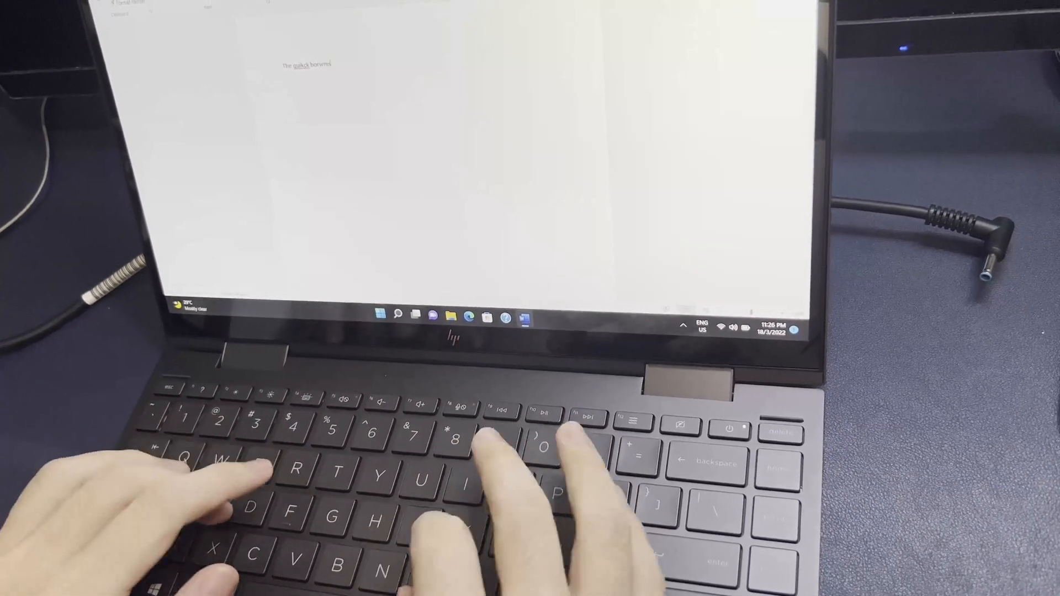